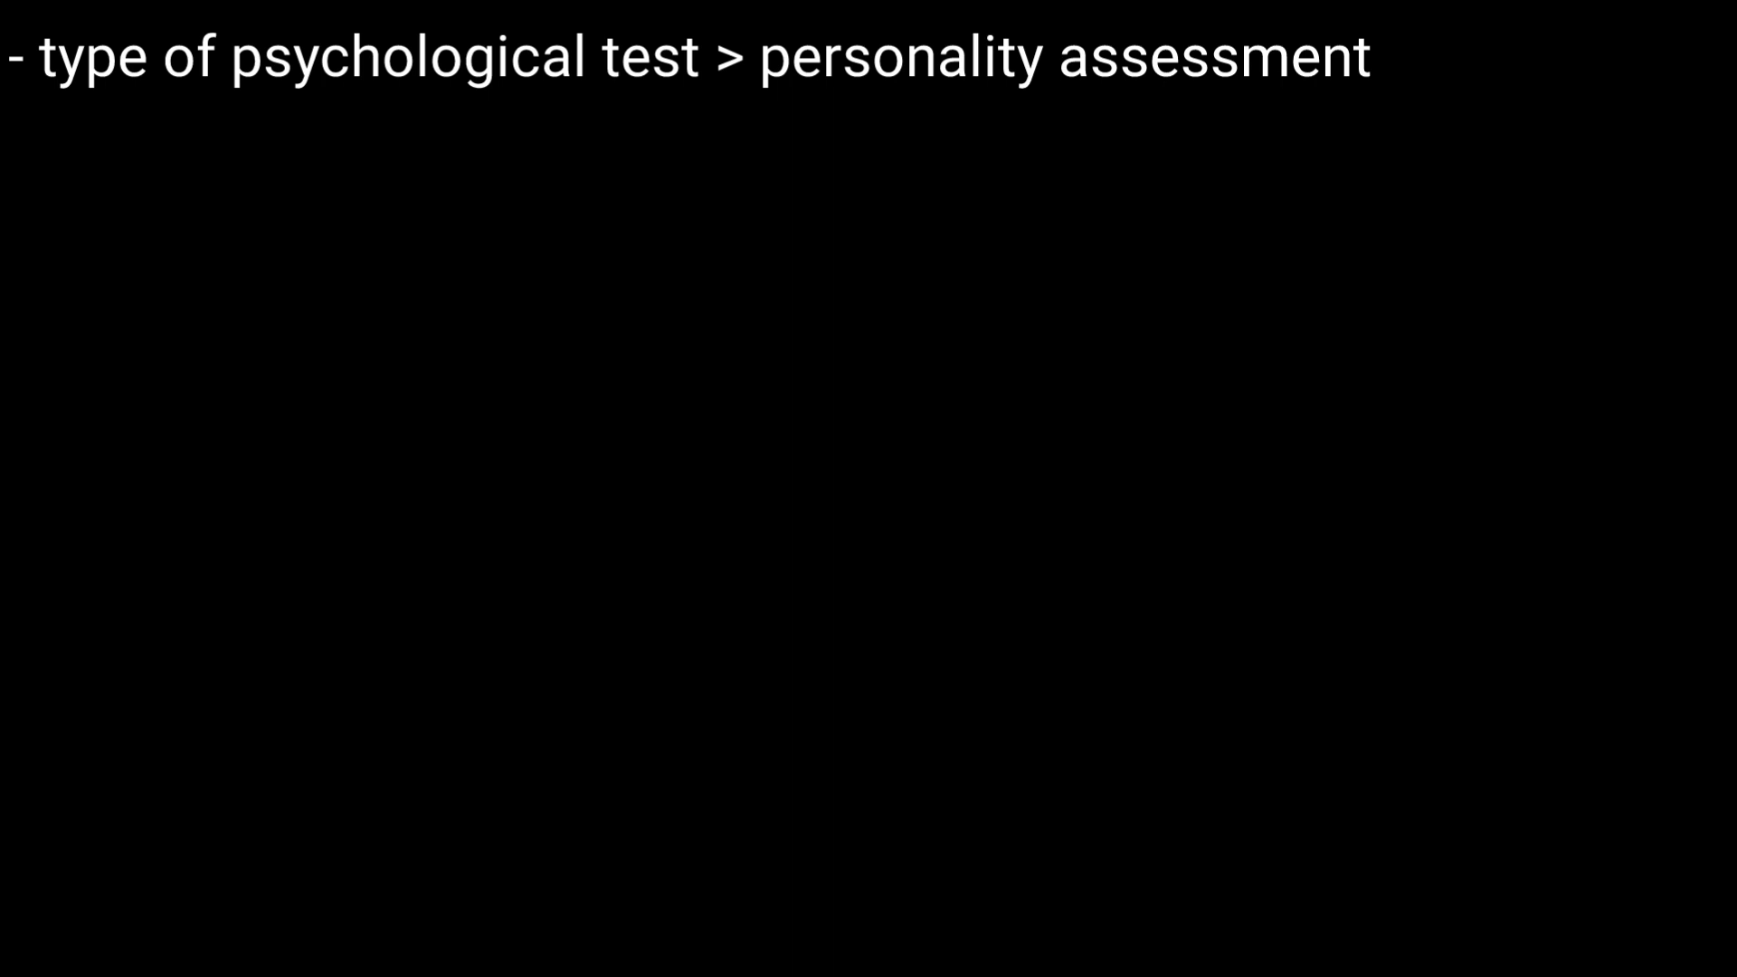
type("- often presented > paper & pencil format / computer")
type("- question > answered : yes\" or \"no\"")
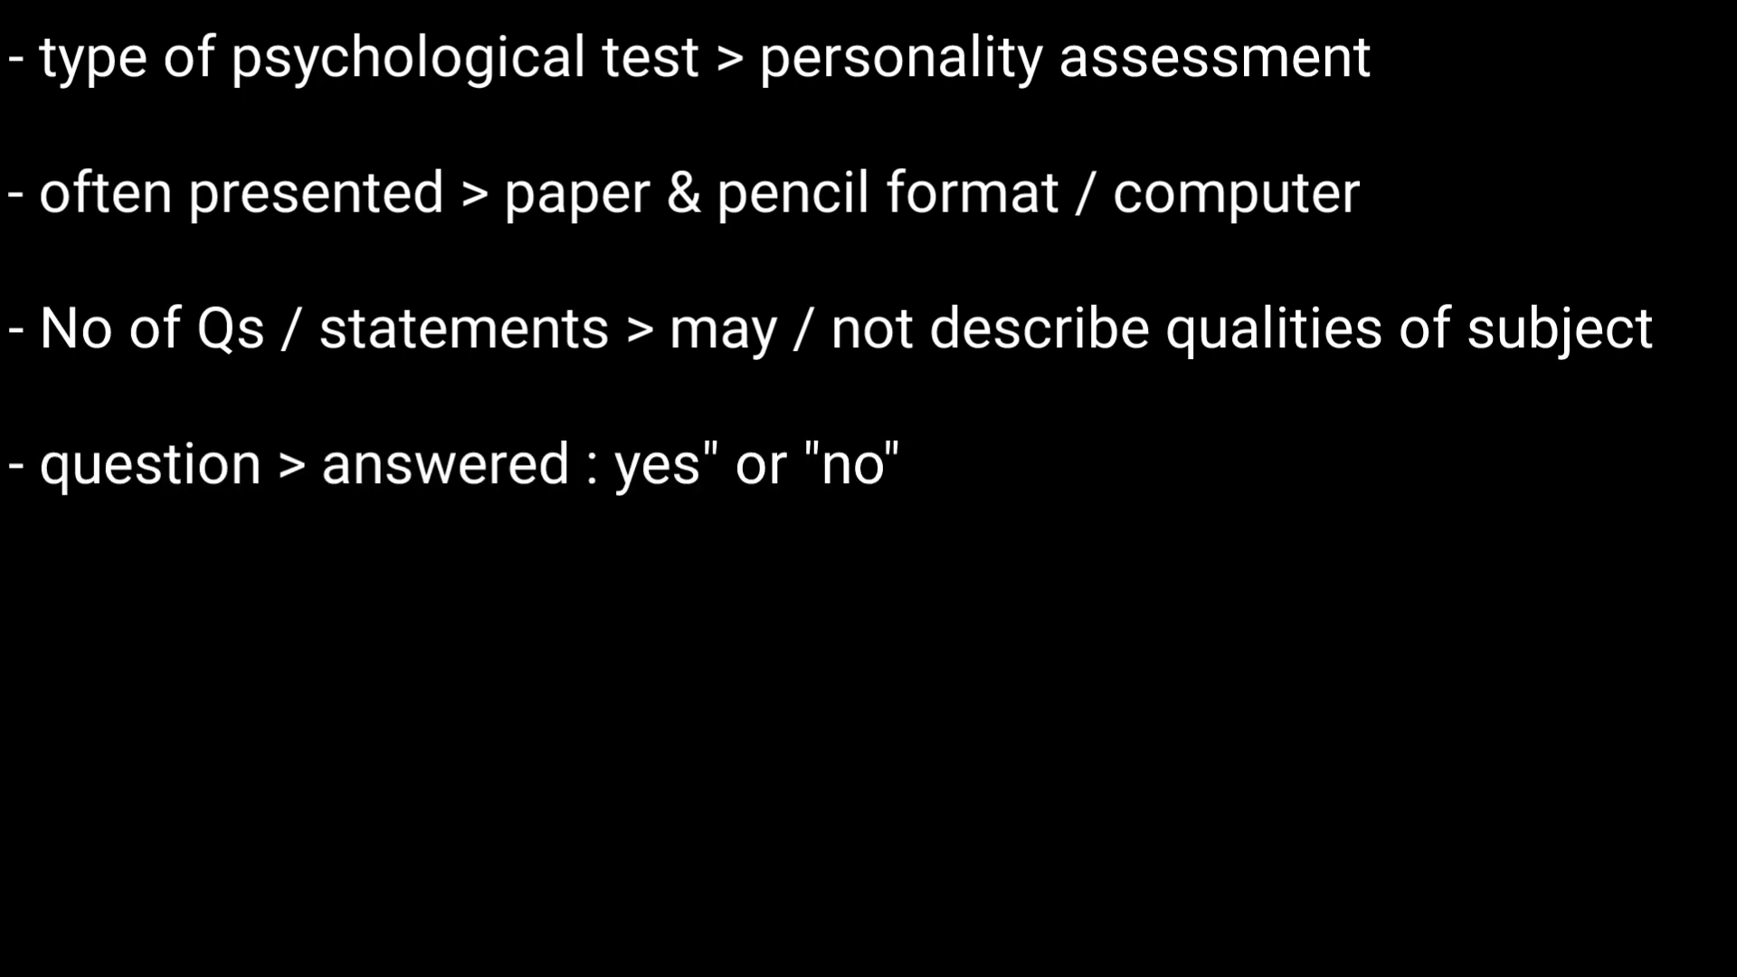
type("MCQs / numbered scales : 1-5")
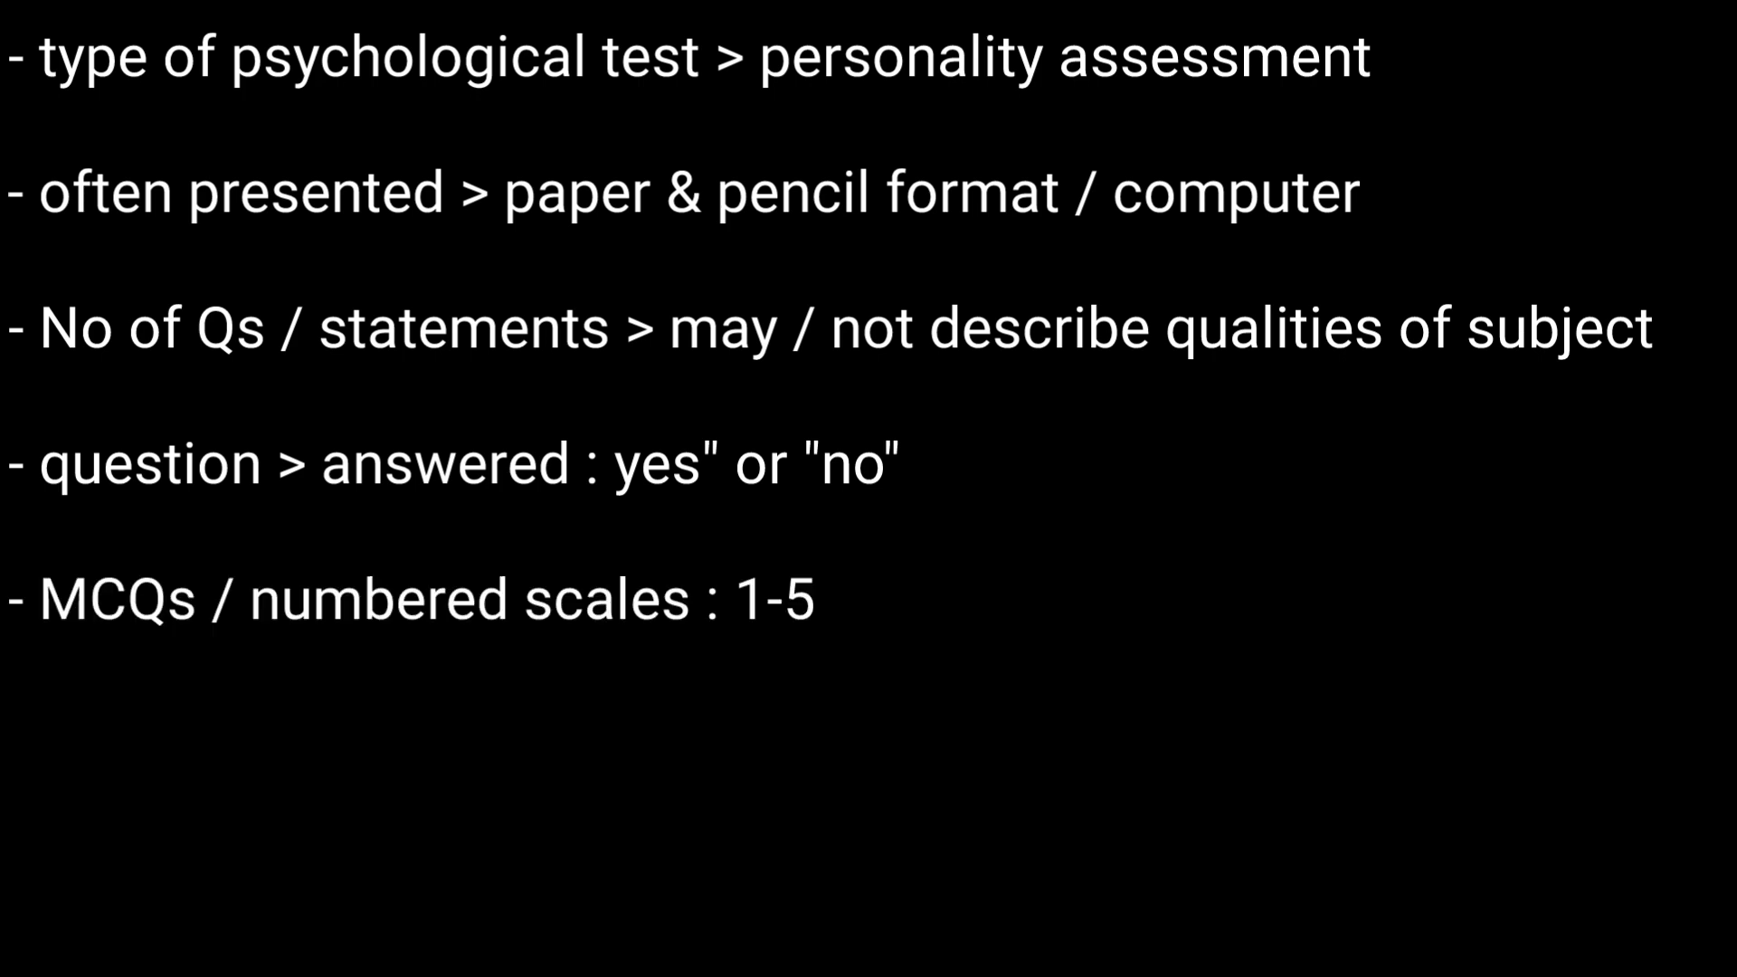